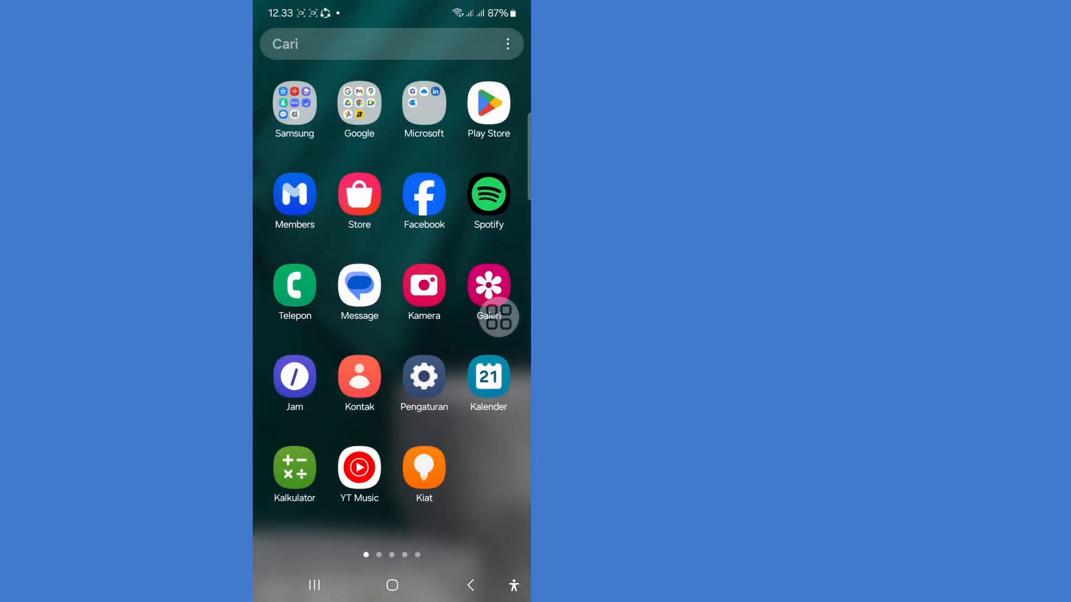
# Launch Pengaturan from the app drawer and scroll the settings list down to Aplikasi.
pyautogui.hscroll(-3)
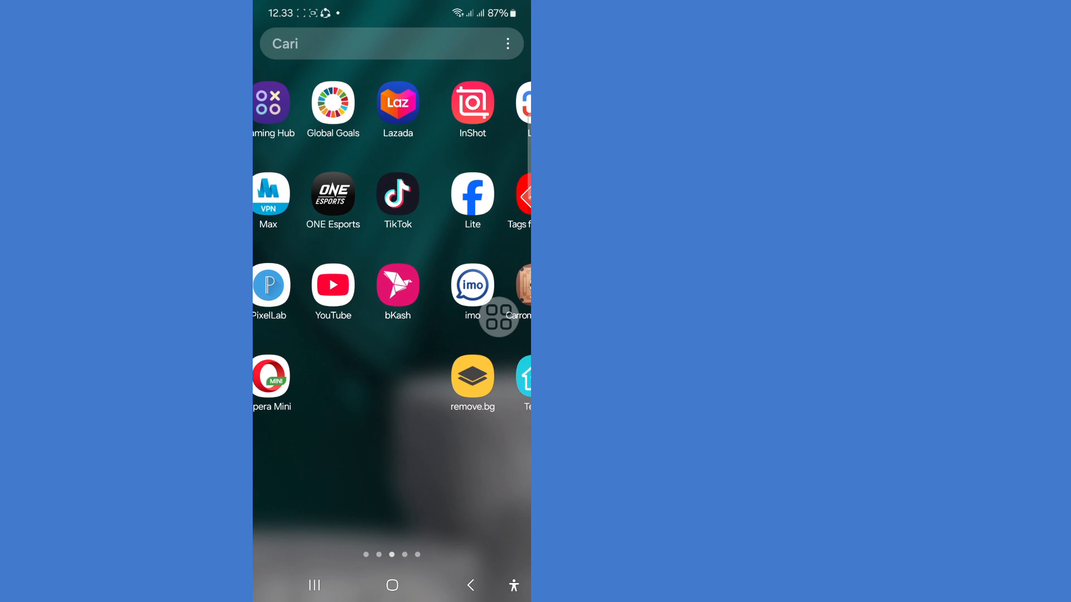
pyautogui.hscroll(3)
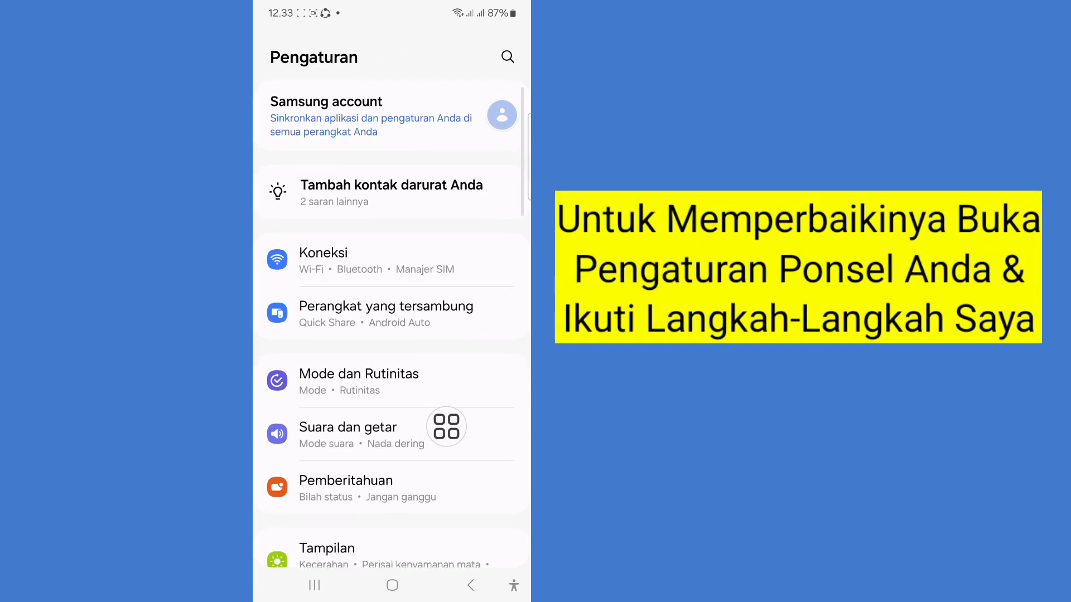
pyautogui.scroll(-3)
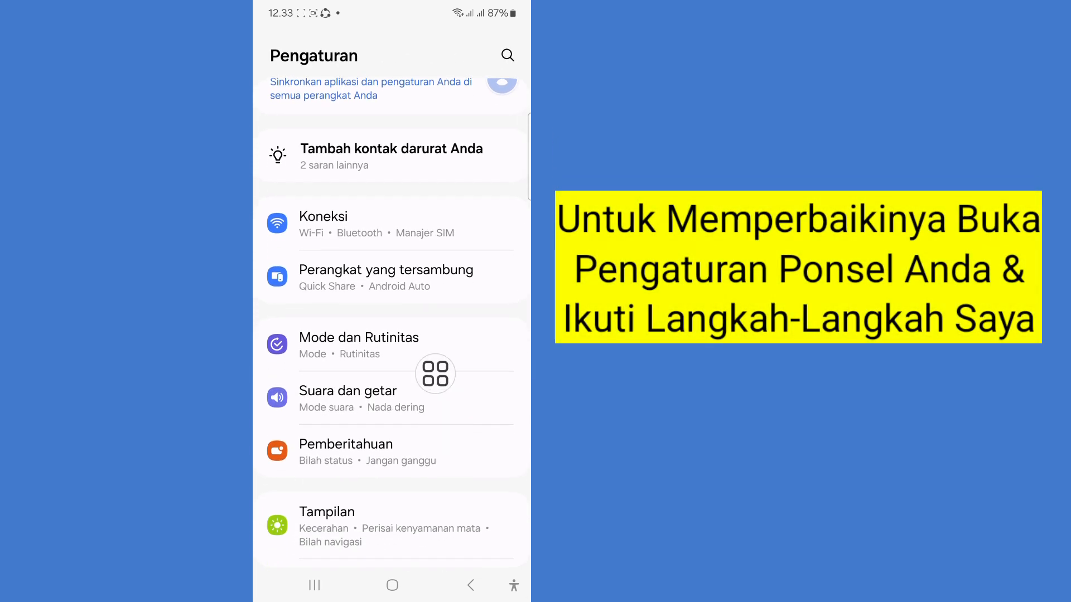
pyautogui.scroll(-3)
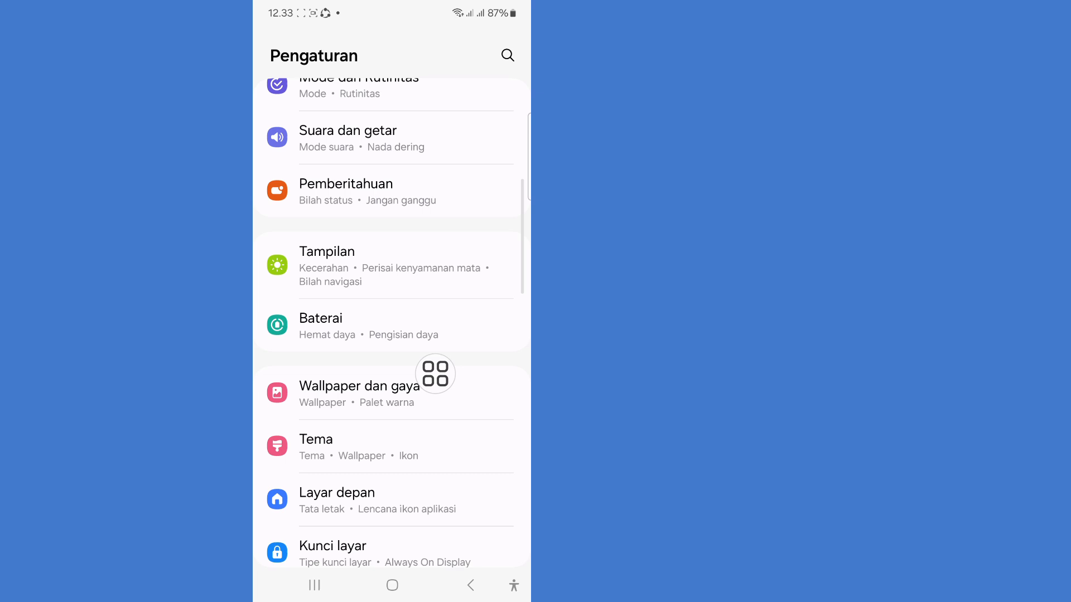
pyautogui.scroll(-3)
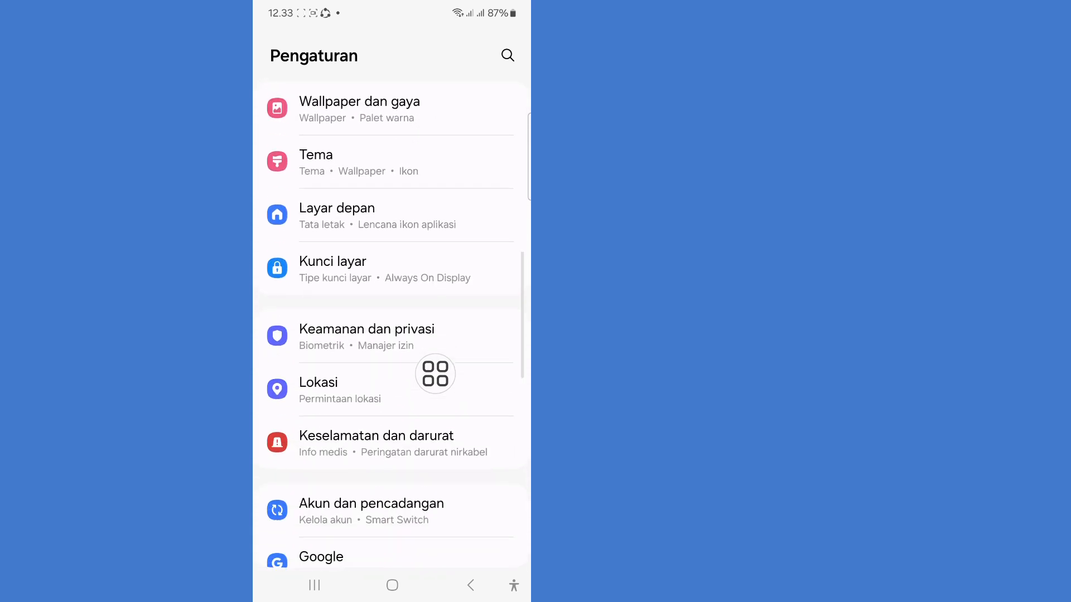
pyautogui.scroll(-3)
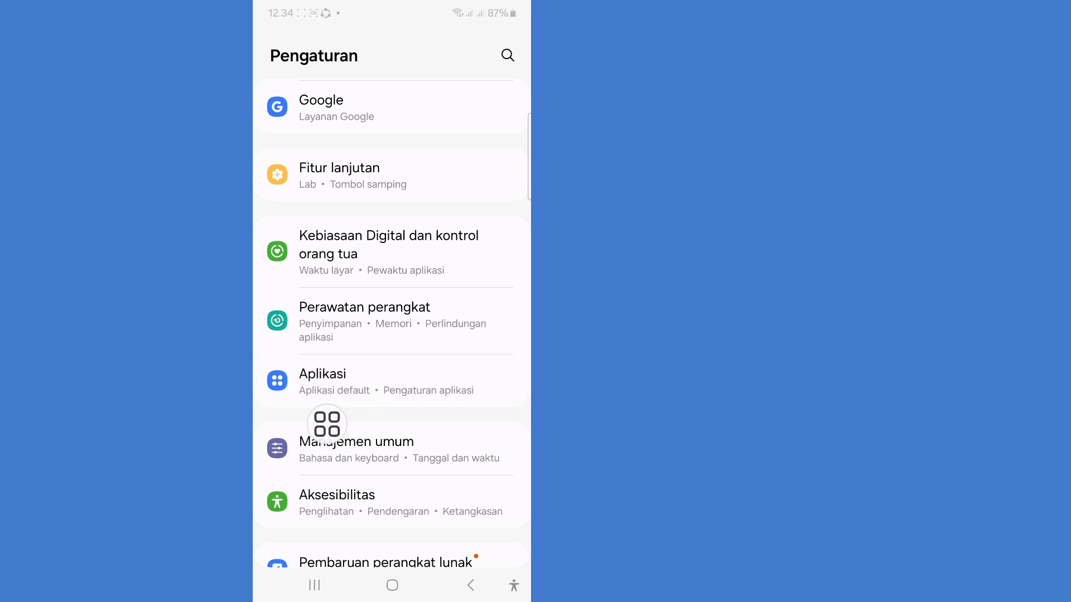
# Search the Aplikasi list for 'mess' and land on Messenger's app info page.
pyautogui.click(321, 374)
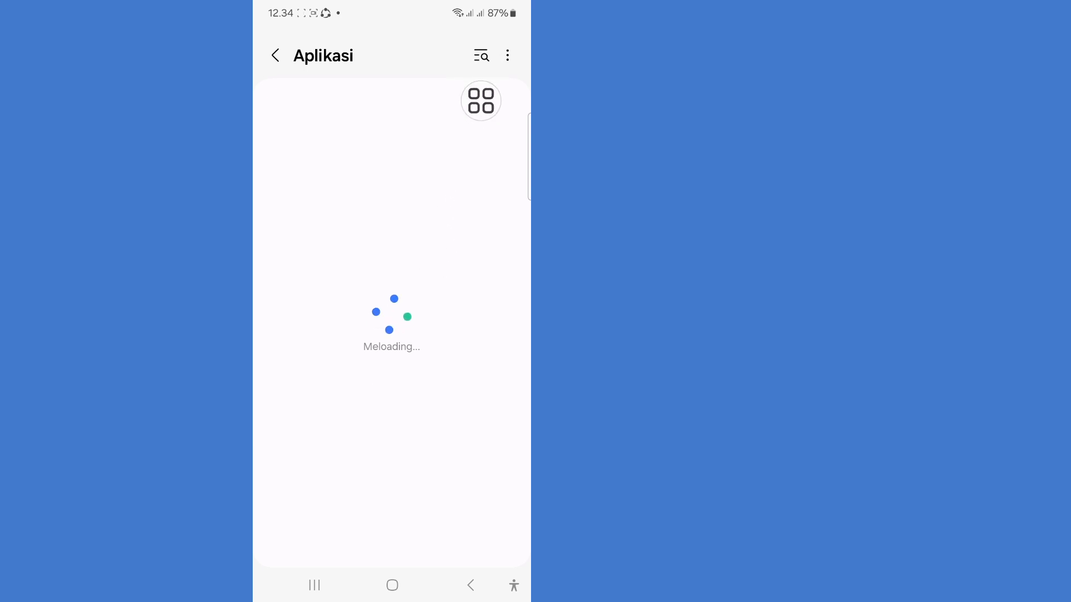
pyautogui.click(481, 56)
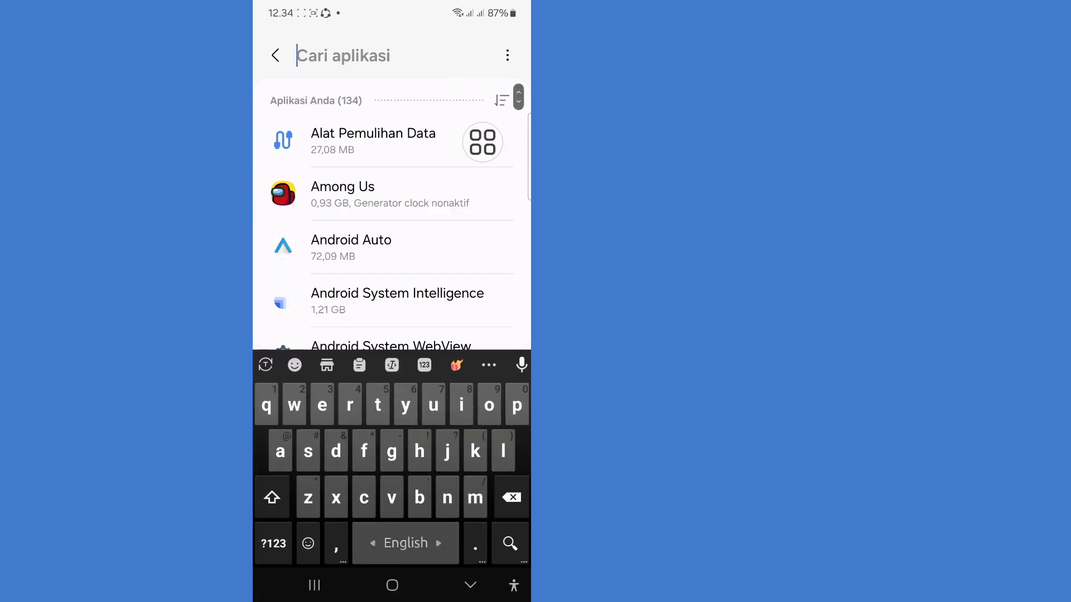
pyautogui.write('mess')
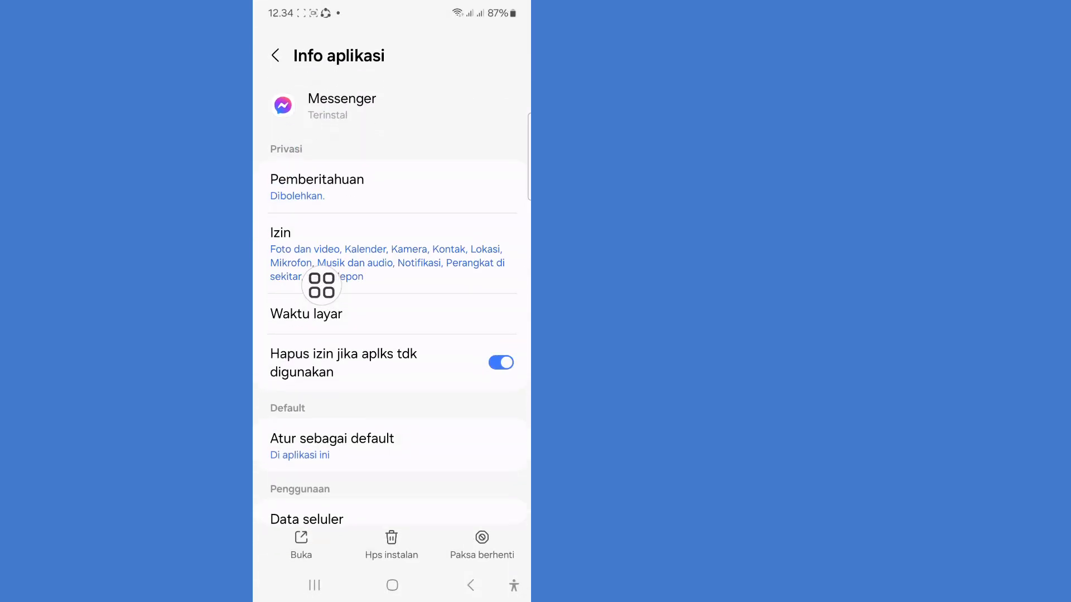
pyautogui.scroll(-3)
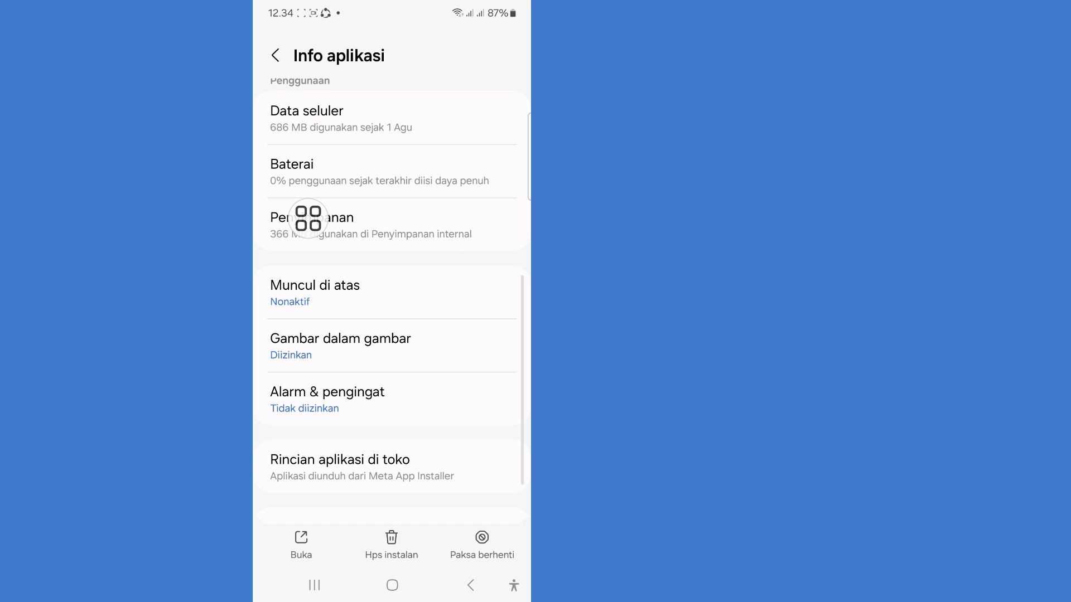
# Clear Messenger's cached data in Penyimpanan so it reads 0 B and return to app info.
pyautogui.click(311, 224)
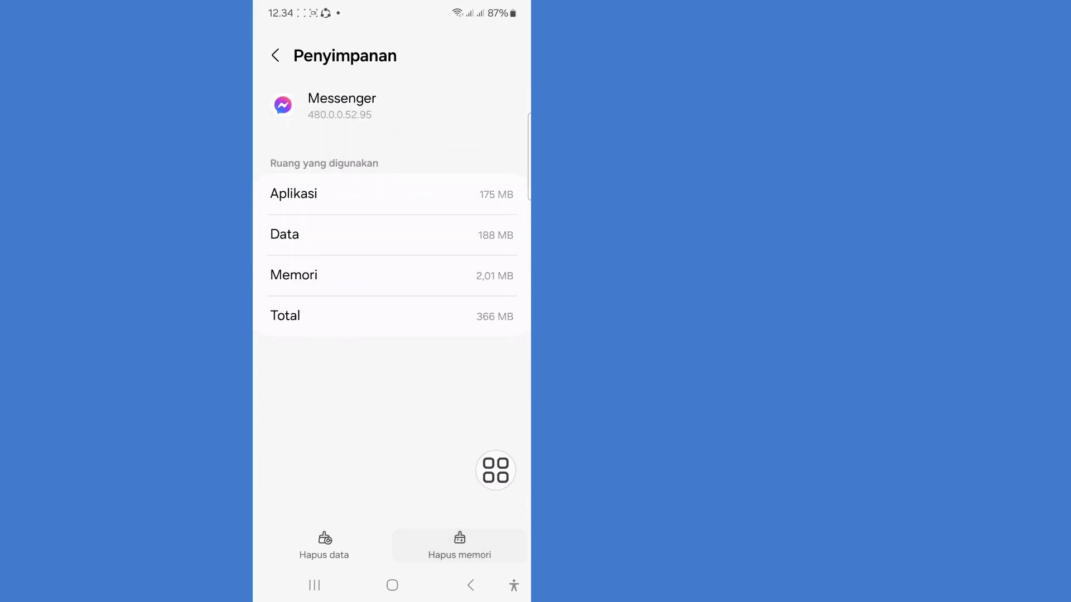
pyautogui.click(459, 545)
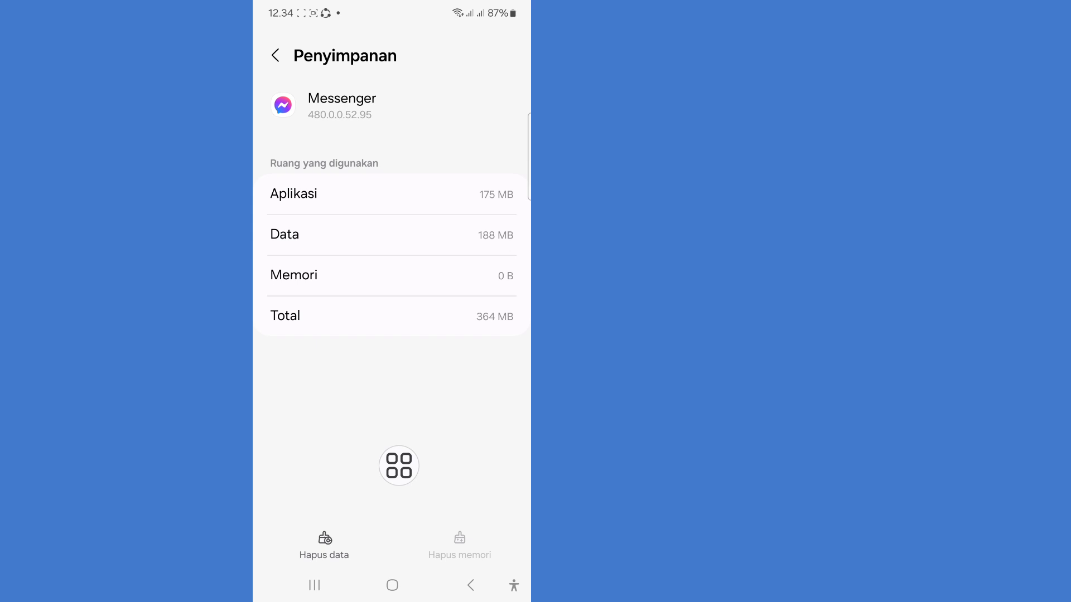
pyautogui.click(323, 545)
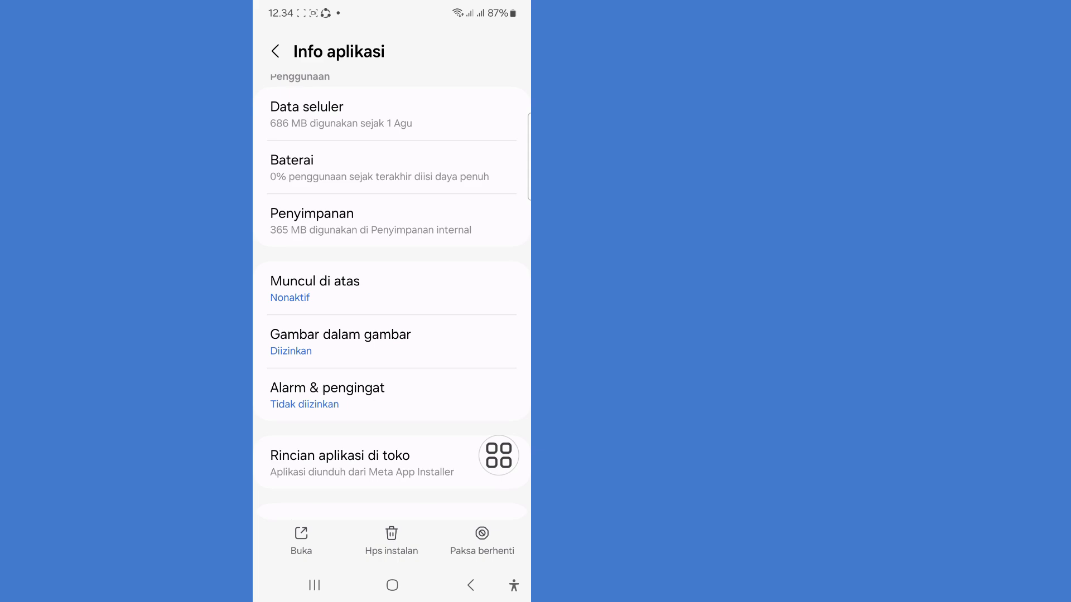
# Check Messenger's Musik dan audio permission is set to Izinkan and return to the permission list.
pyautogui.scroll(-3)
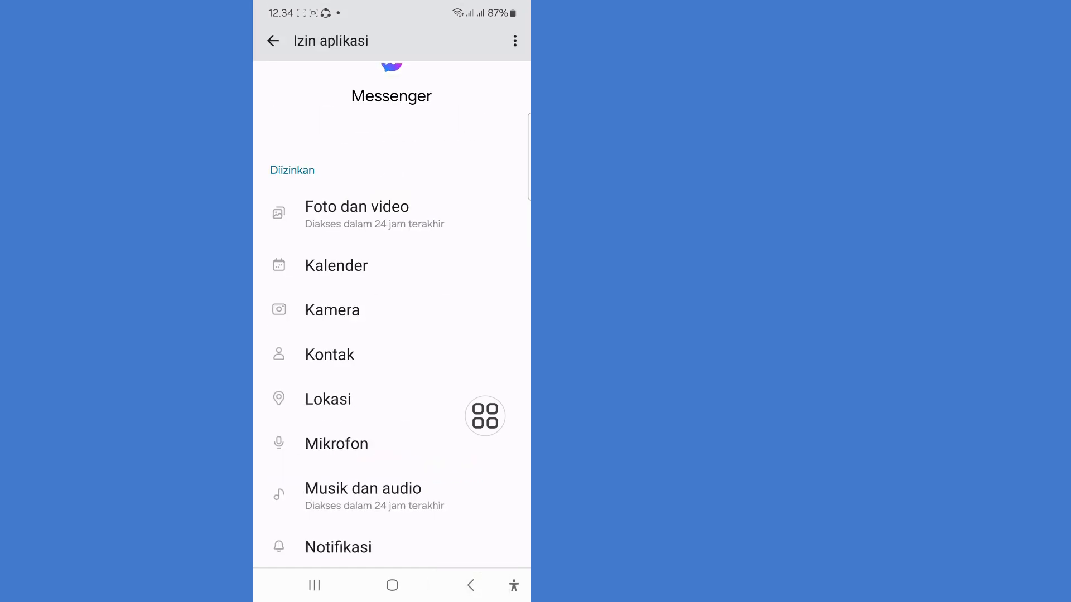
pyautogui.click(335, 266)
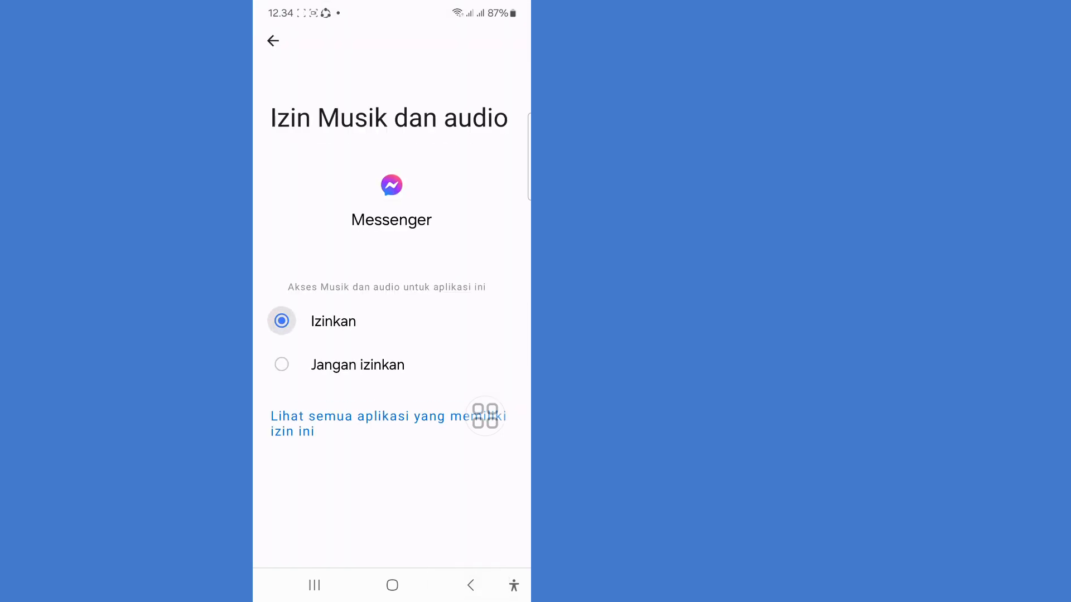
pyautogui.click(272, 41)
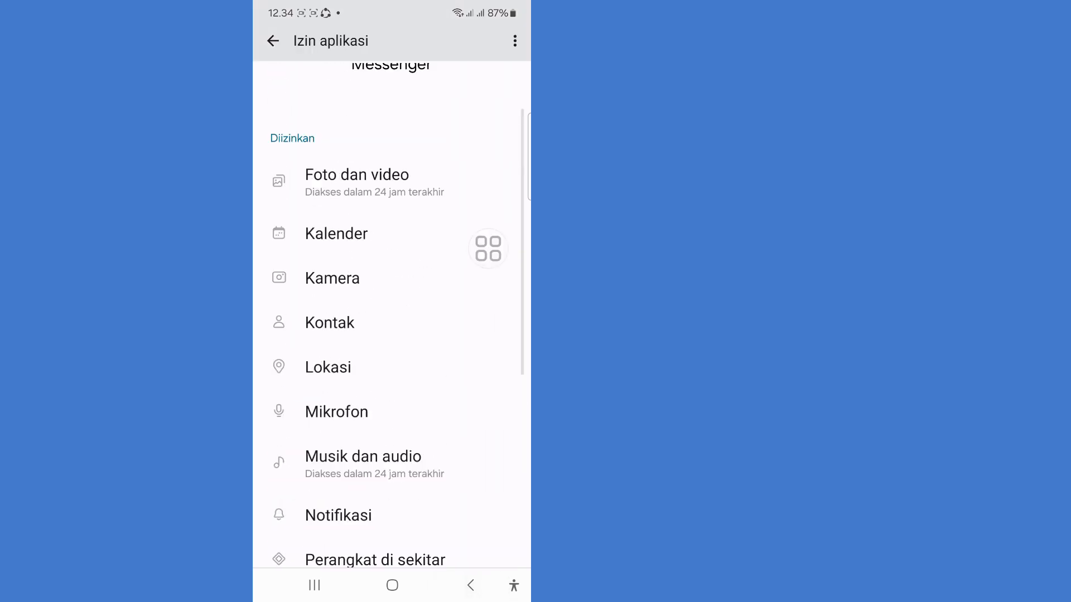
# Go home, launch the Play Store and restart it with Mulai ulang to finish its update.
pyautogui.click(392, 585)
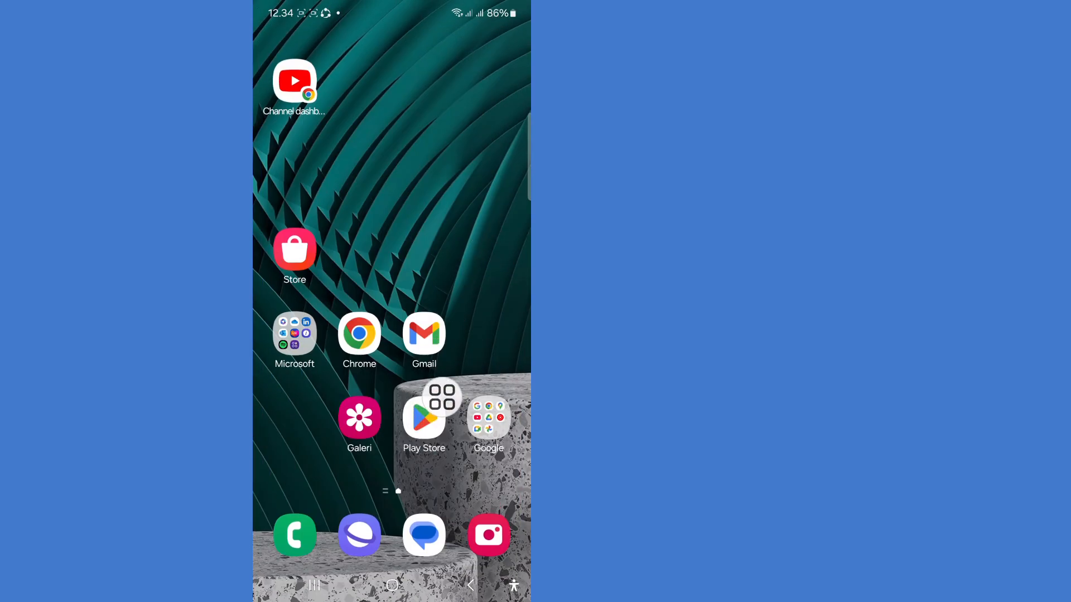
pyautogui.click(424, 416)
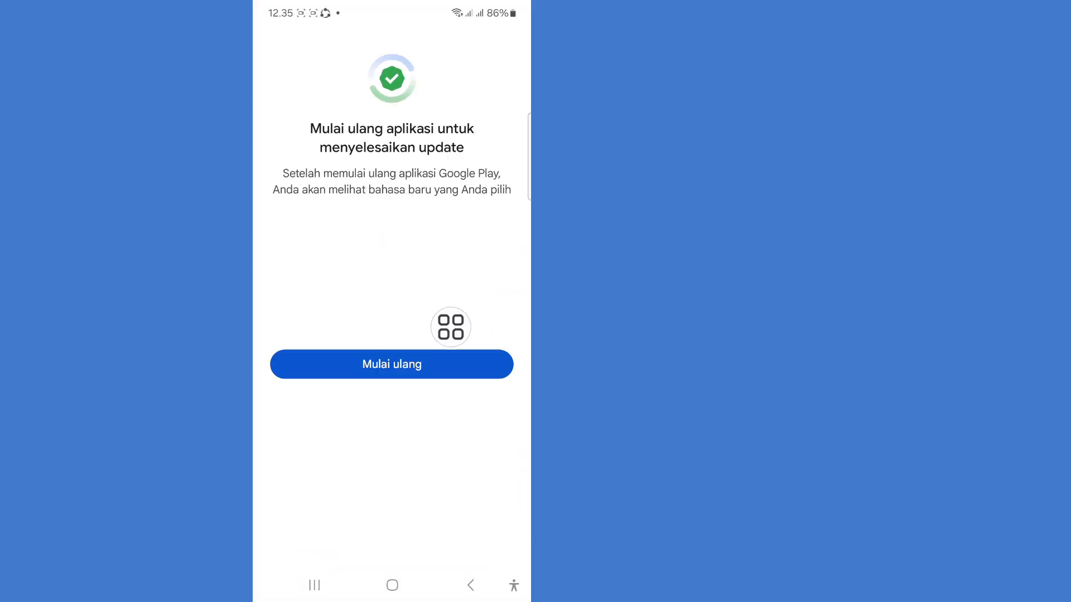
pyautogui.click(390, 364)
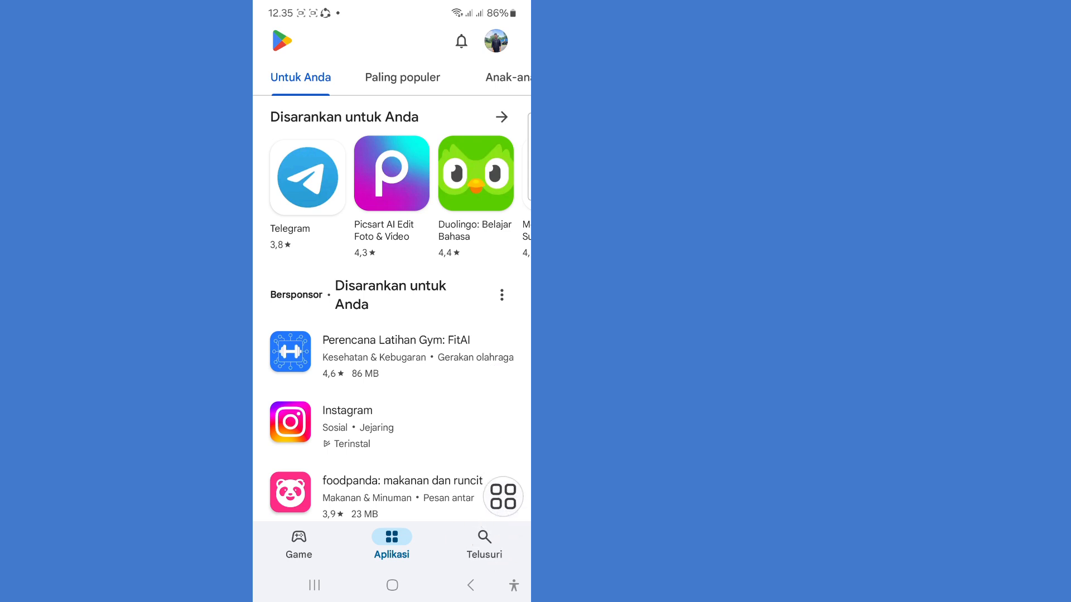
# Search the store for 'me' and choose the messenger suggestion showing it installed.
pyautogui.click(483, 543)
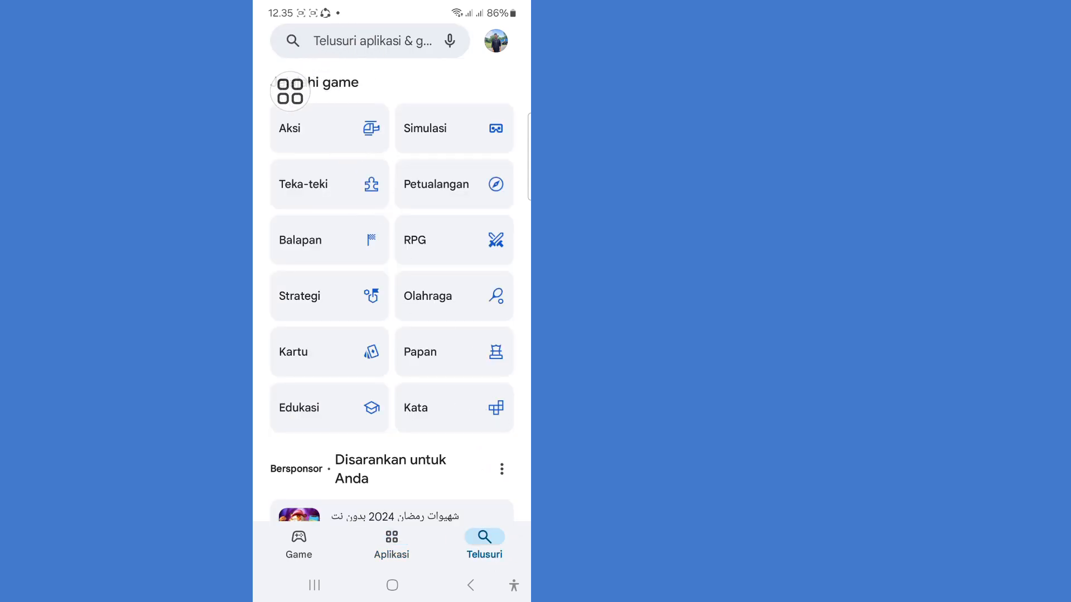
pyautogui.write('me')
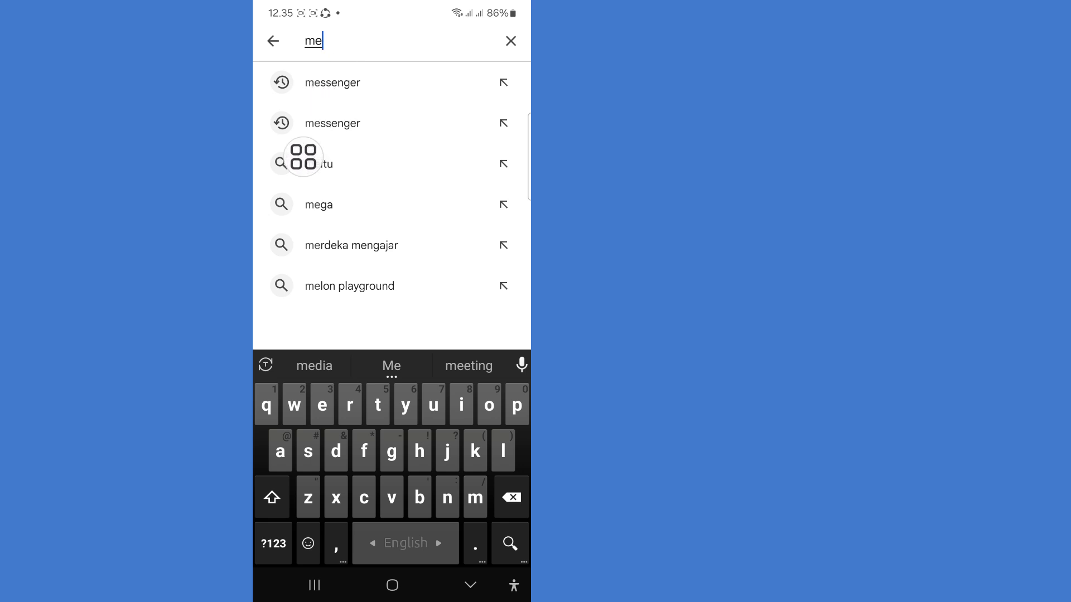
pyautogui.click(331, 83)
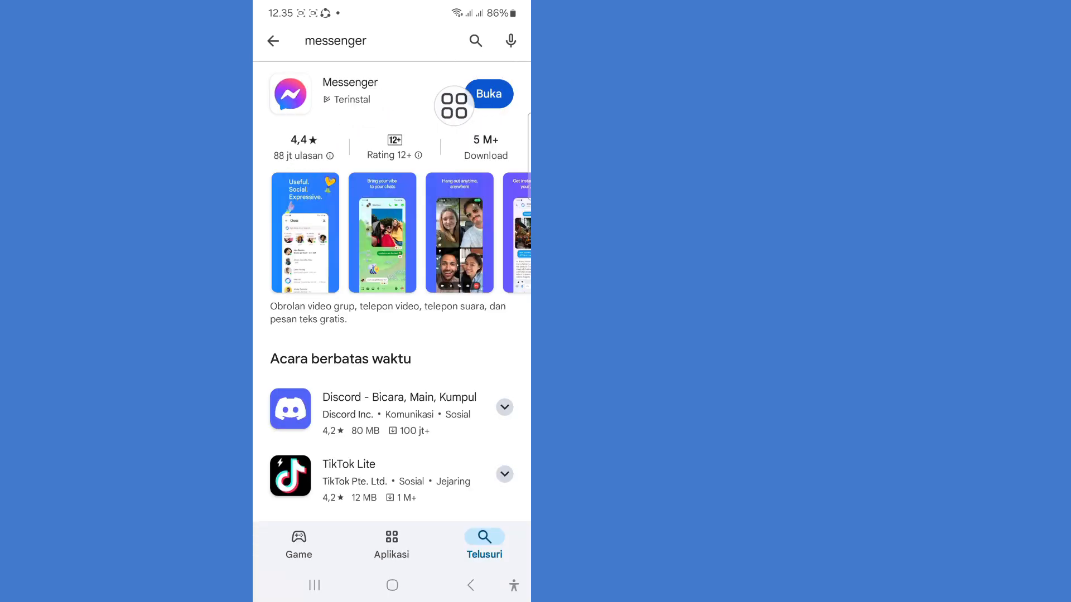